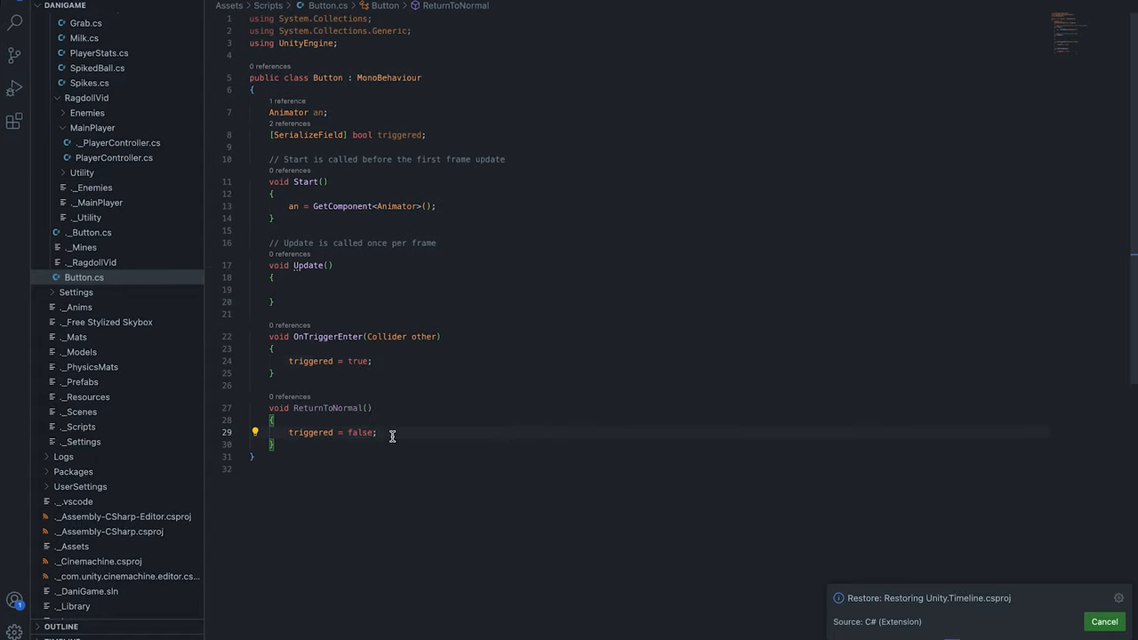
{"action": "type", "text": "an.SetBool(\"buttonPressed\", tr"}
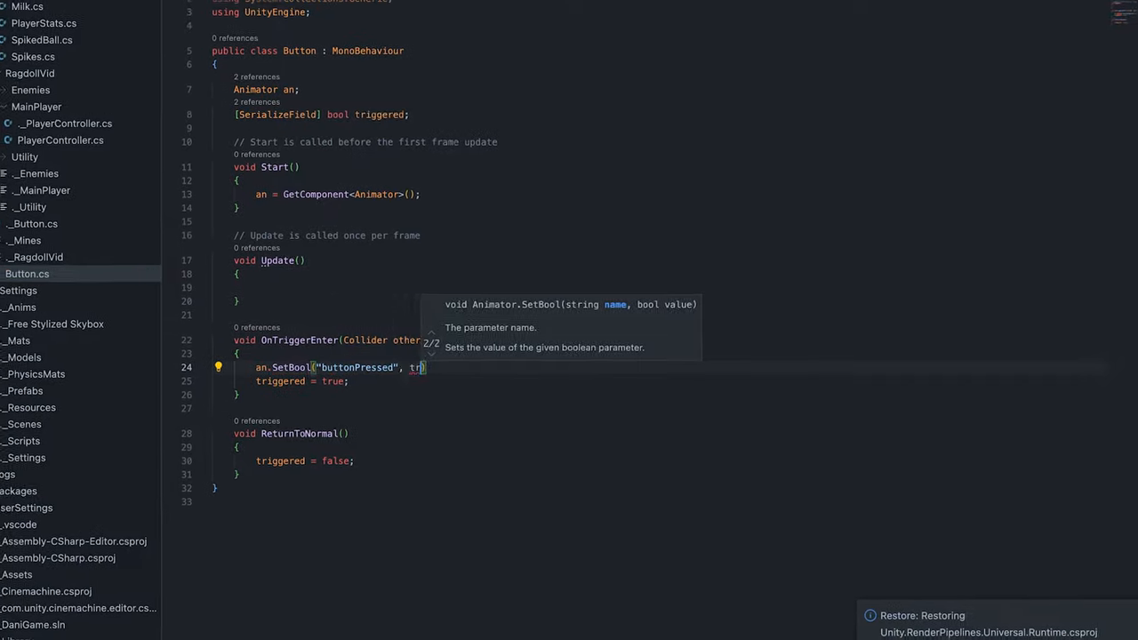